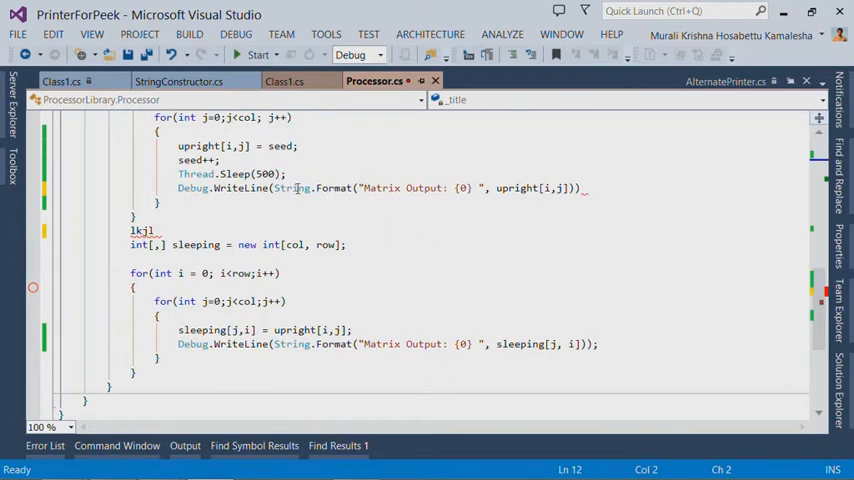
# View help on the String class, then show Solution Explorer with PrinterForPeek's three projects beside Processor.cs
pyautogui.rightClick(296, 188)
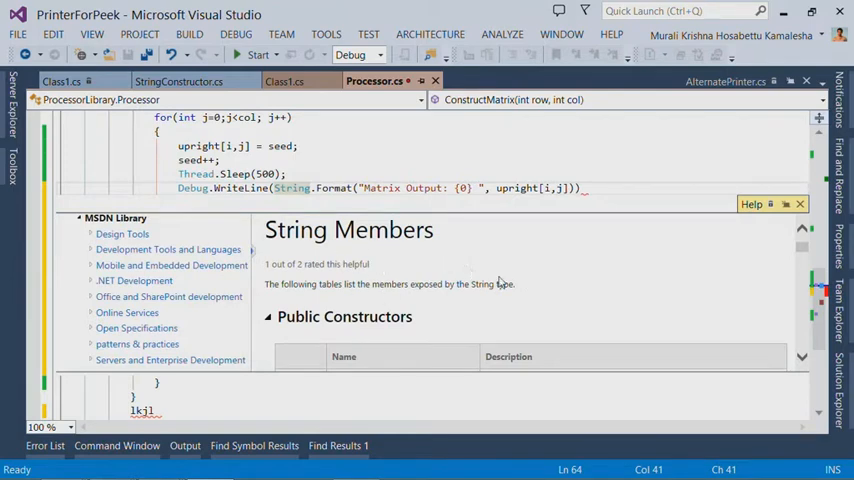
pyautogui.moveTo(144, 252)
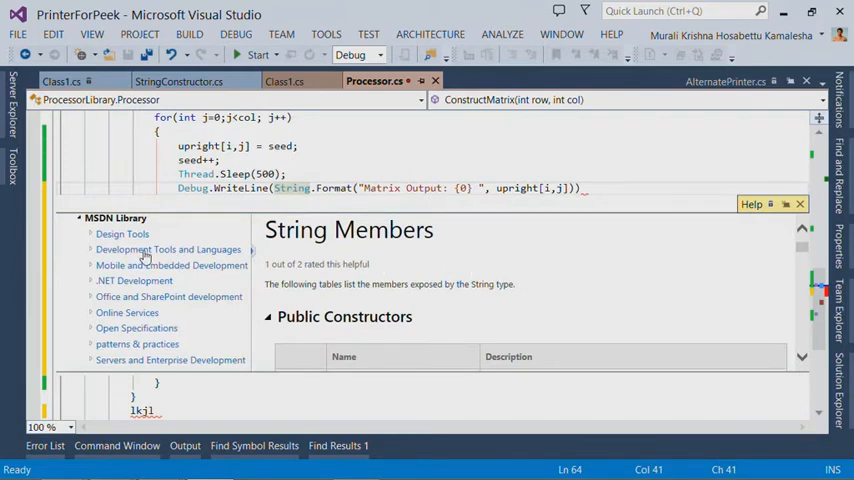
pyautogui.click(168, 250)
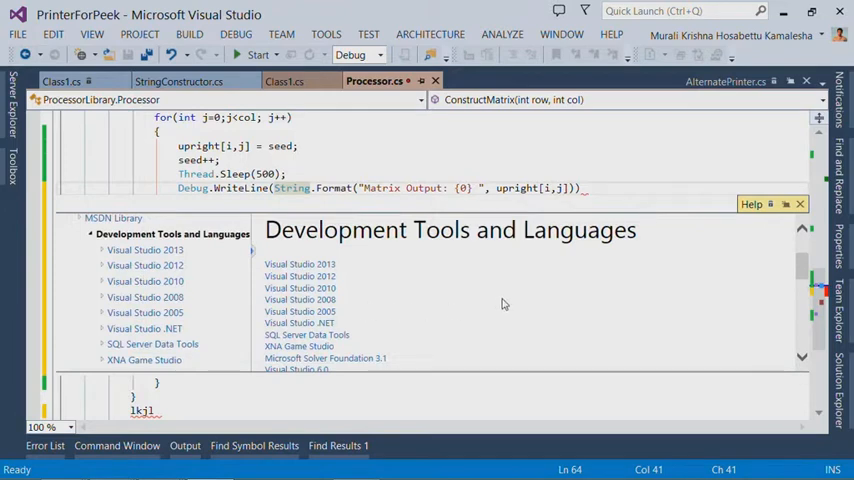
pyautogui.moveTo(538, 300)
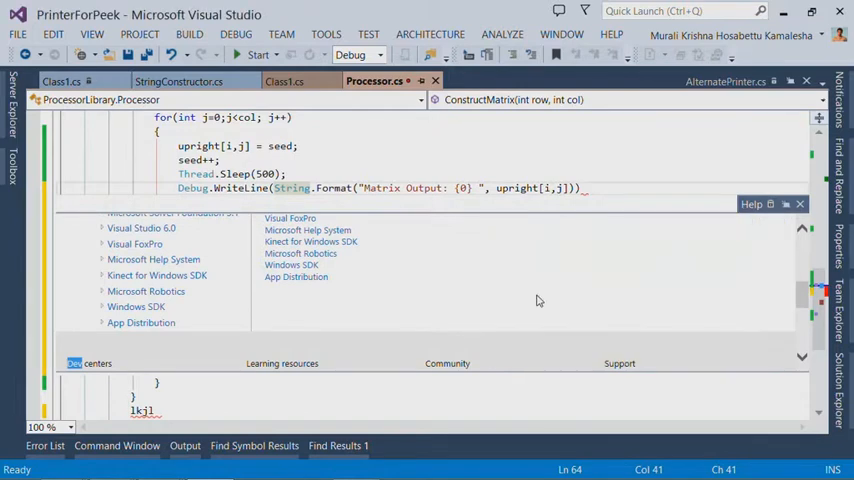
pyautogui.moveTo(784, 204)
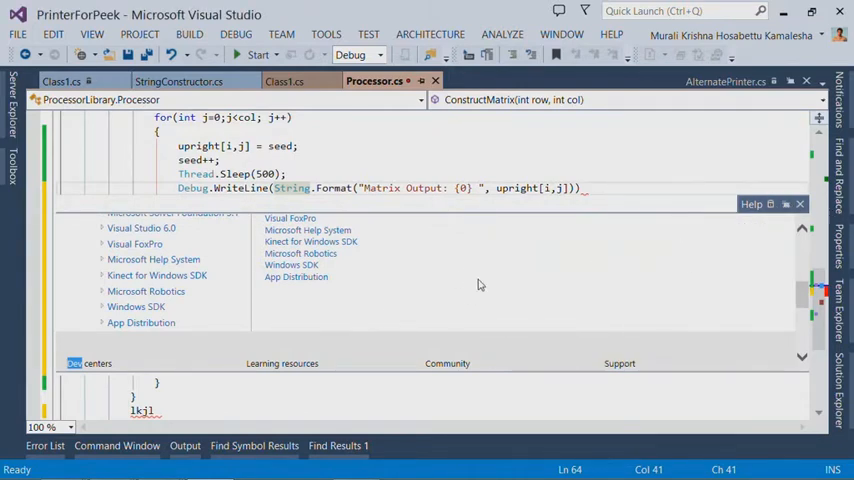
pyautogui.moveTo(472, 260)
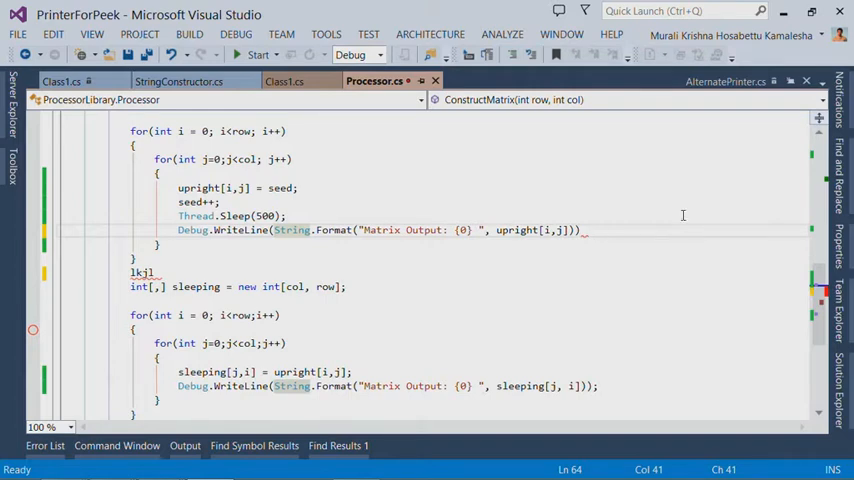
pyautogui.moveTo(754, 358)
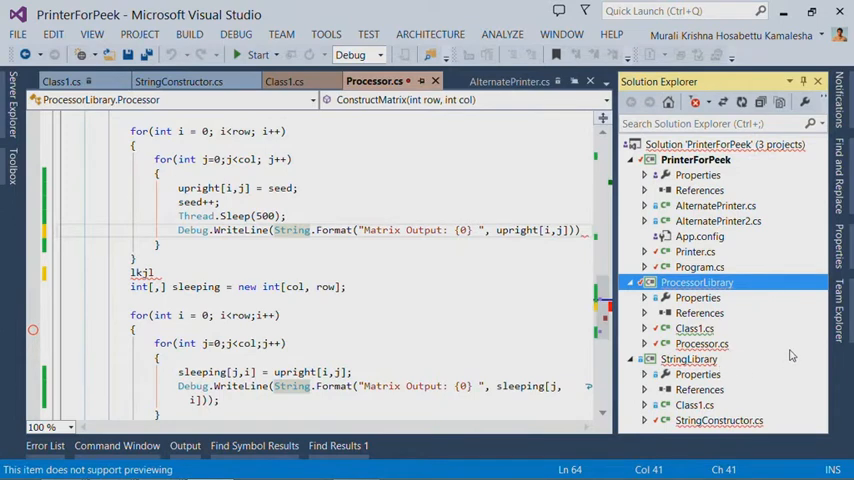
pyautogui.moveTo(776, 324)
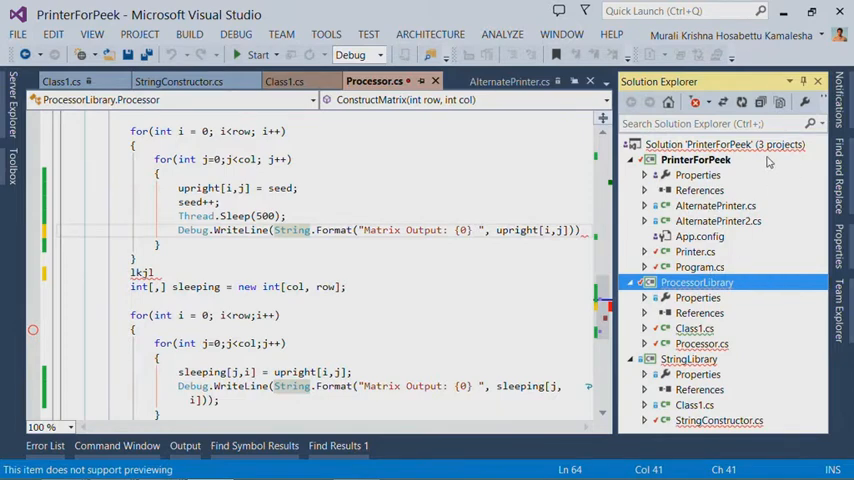
pyautogui.moveTo(342, 348)
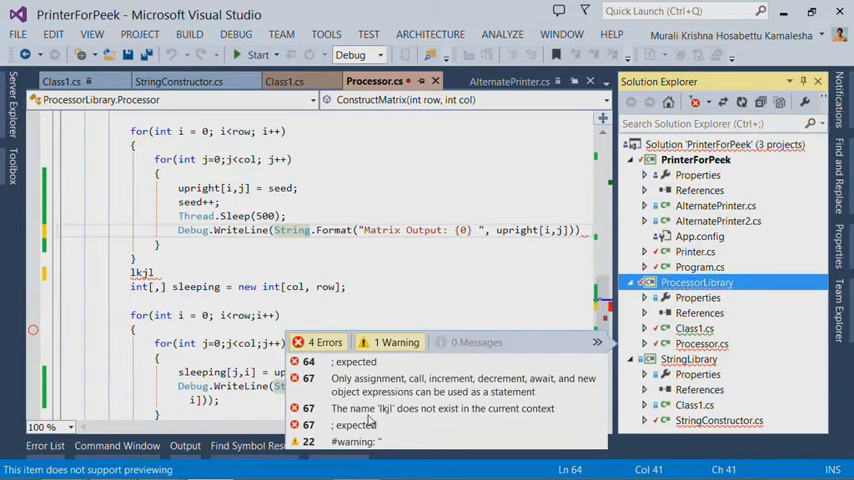
pyautogui.moveTo(360, 388)
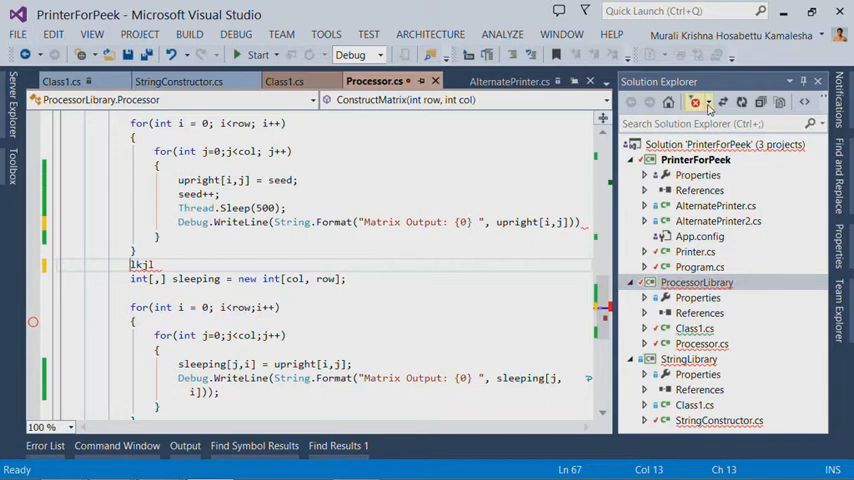
pyautogui.click(696, 100)
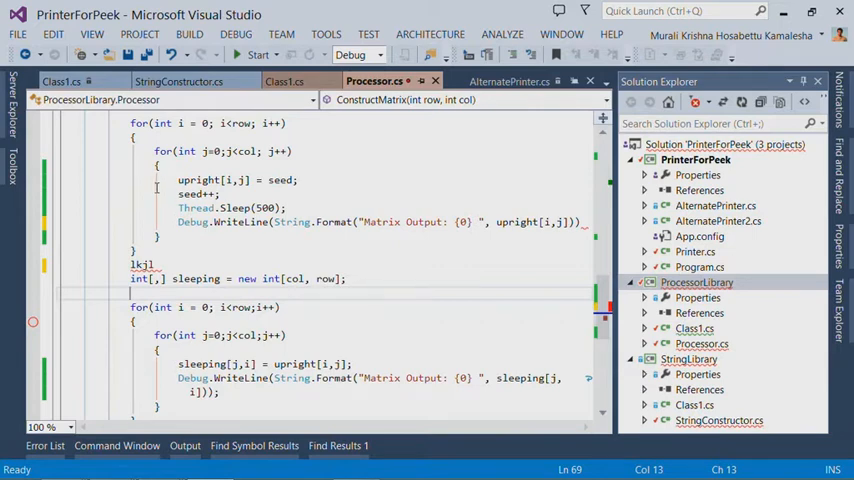
pyautogui.moveTo(102, 184)
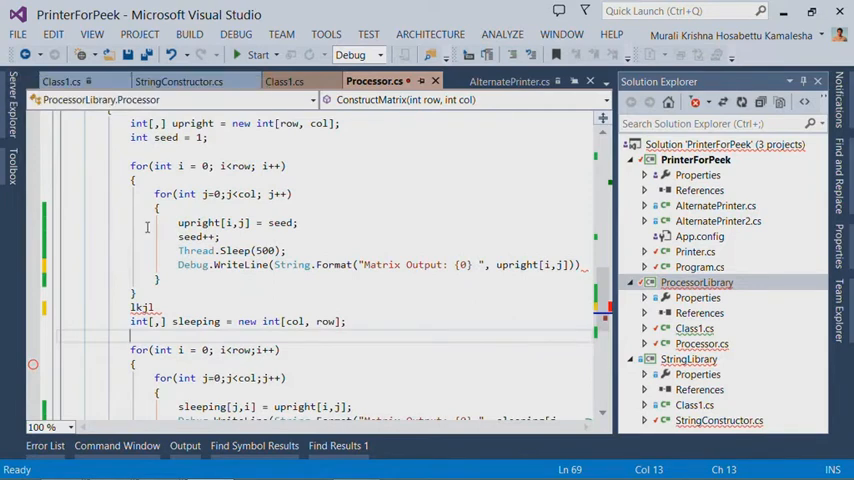
pyautogui.moveTo(328, 278)
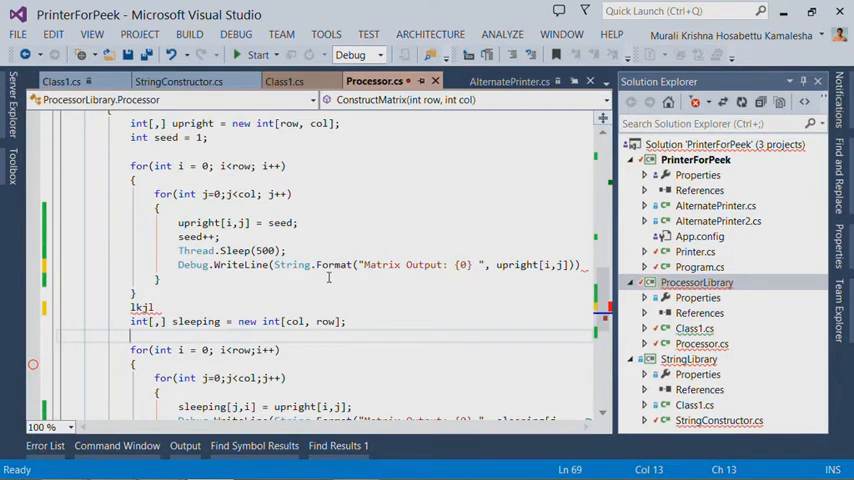
# Scroll through the Processor.cs matrix code after adding AlternatePrinter2.cs to PrinterForPeek
pyautogui.scroll(-3)
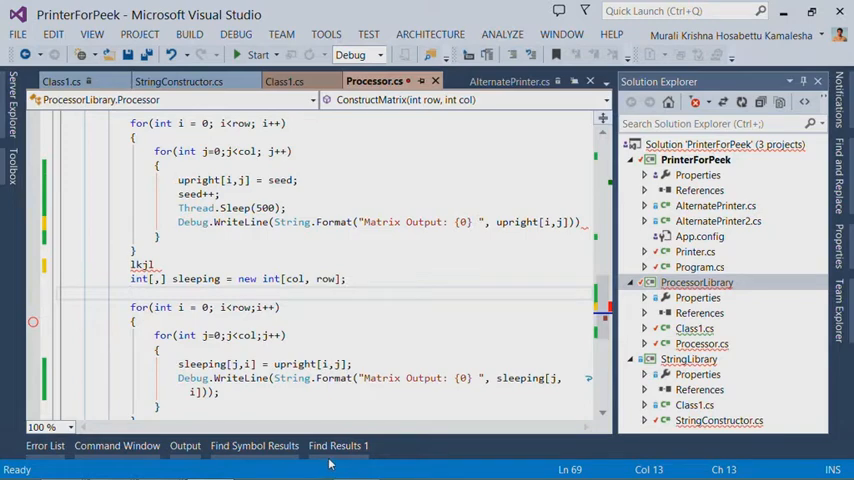
# Review the 19 'printer' search matches, then show StringConstructor.cs's ConstructTitle method
pyautogui.click(338, 446)
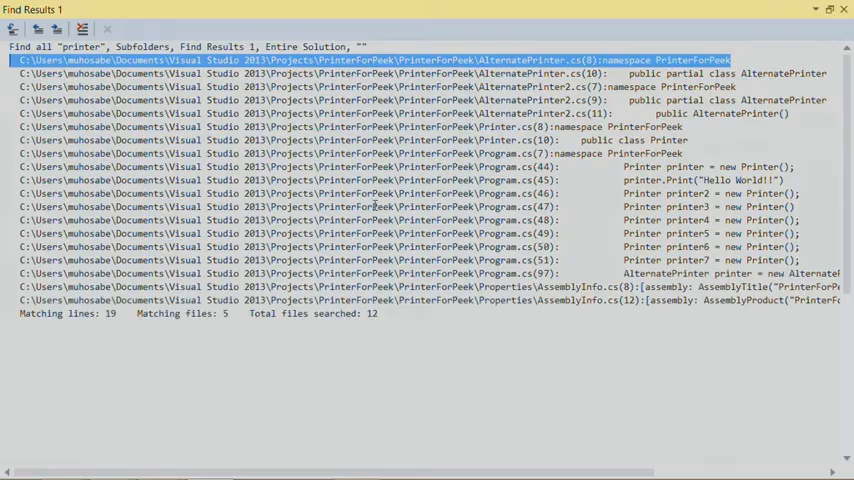
pyautogui.moveTo(316, 318)
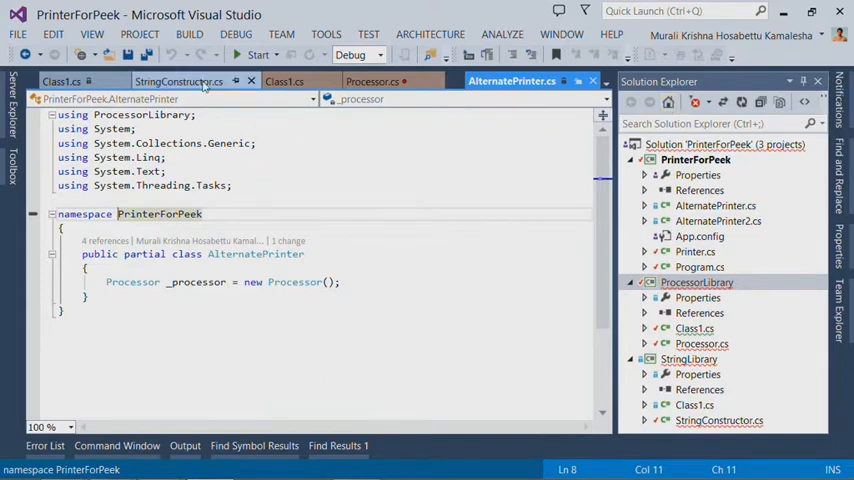
pyautogui.click(196, 80)
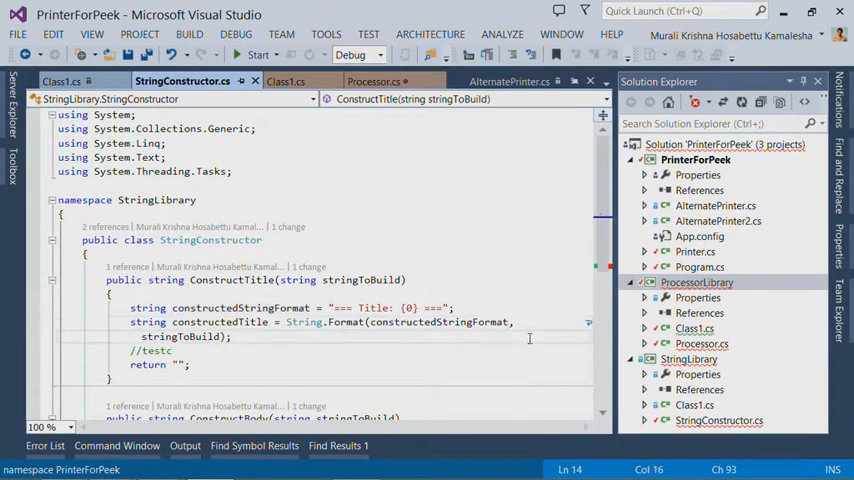
pyautogui.scroll(-3)
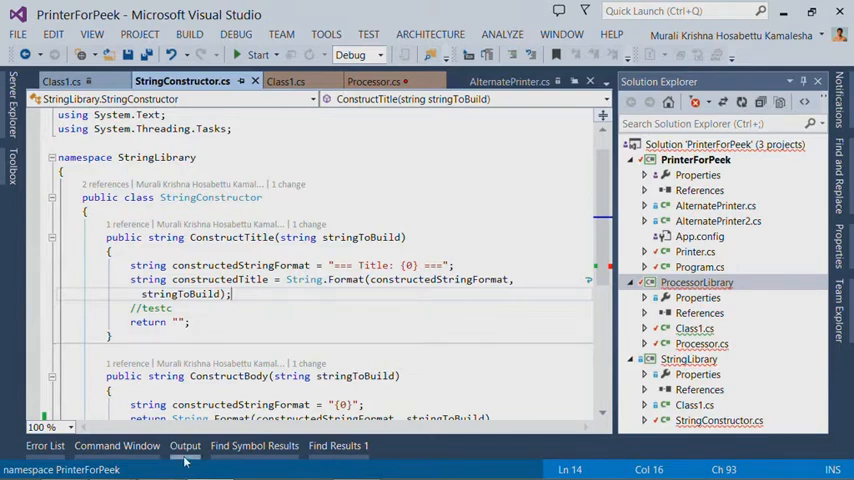
# Show the Debug output with its timestamped Matrix Output lines
pyautogui.click(184, 446)
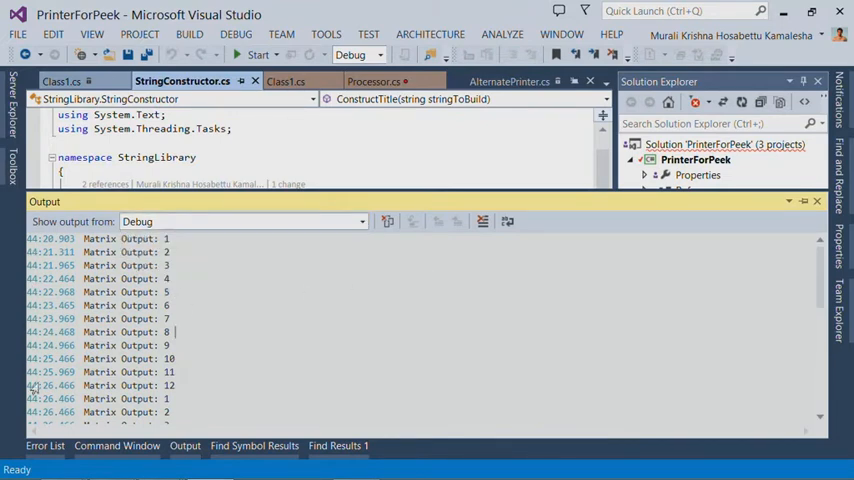
pyautogui.moveTo(190, 384)
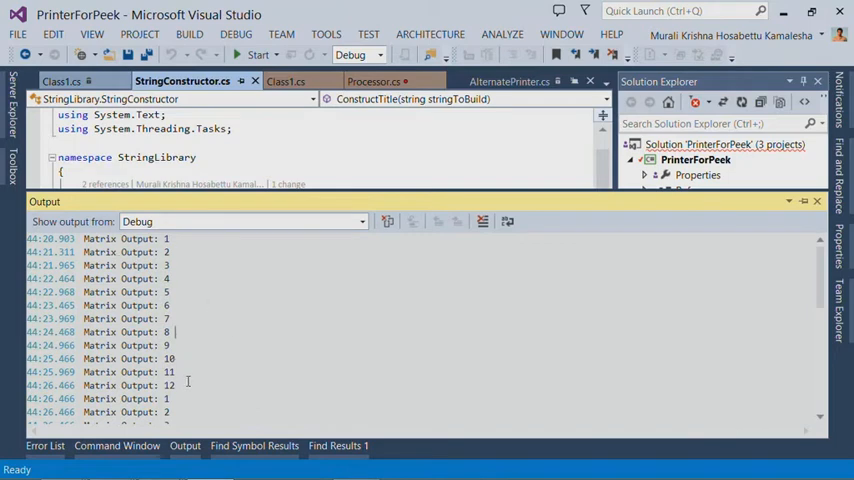
pyautogui.moveTo(180, 404)
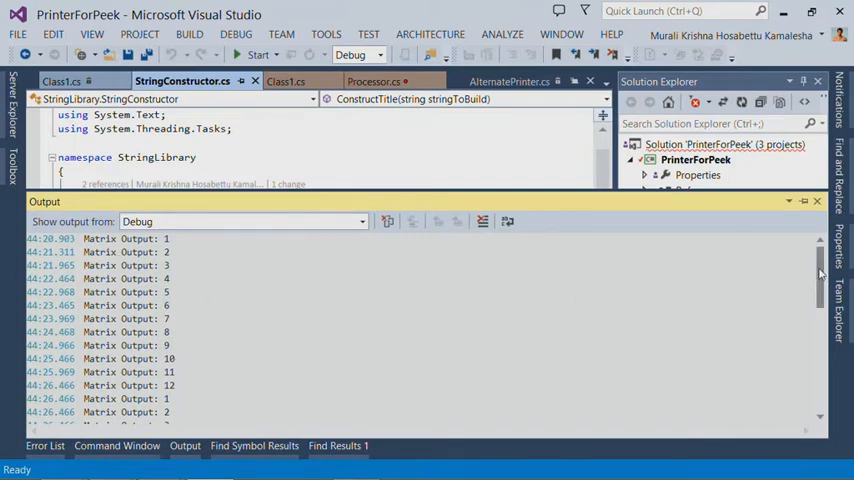
pyautogui.scroll(-3)
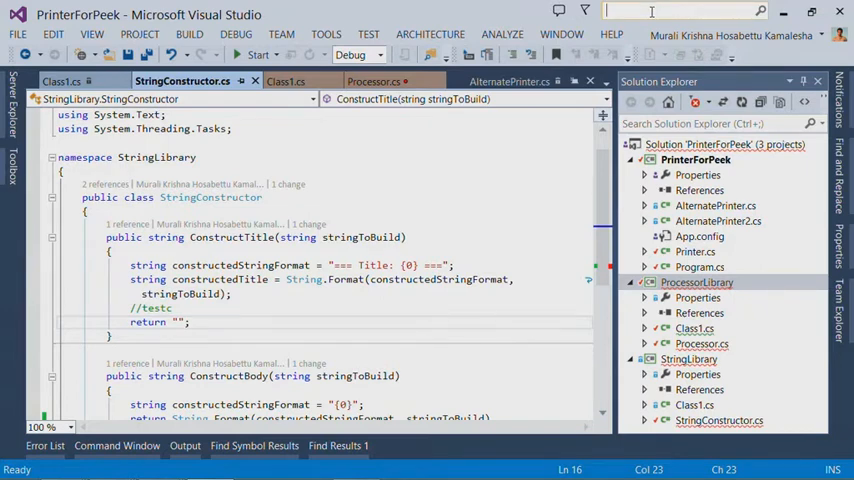
# Use Quick Launch 'lin' to enable editor line numbers, then search 'Pre' for presenter mode
pyautogui.write('lin')
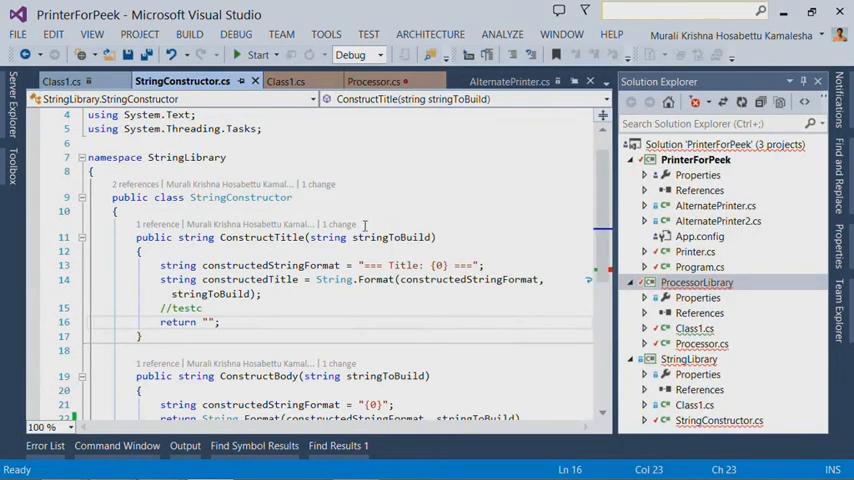
pyautogui.write('Pre')
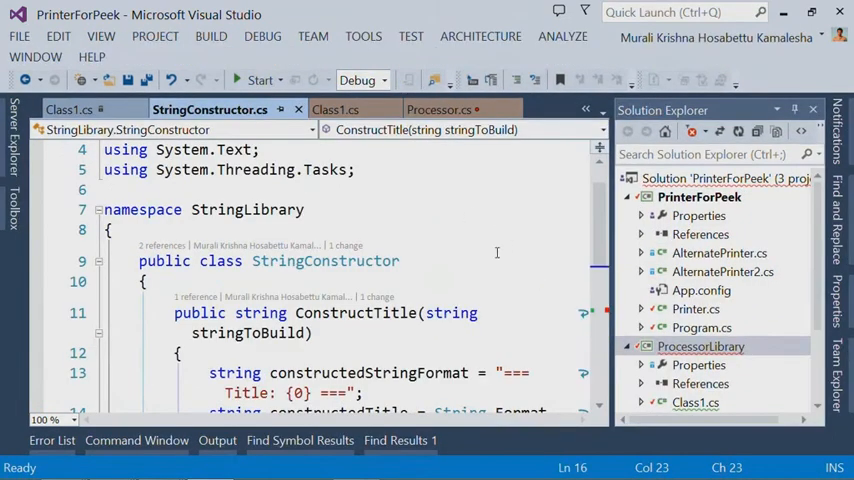
pyautogui.moveTo(410, 300)
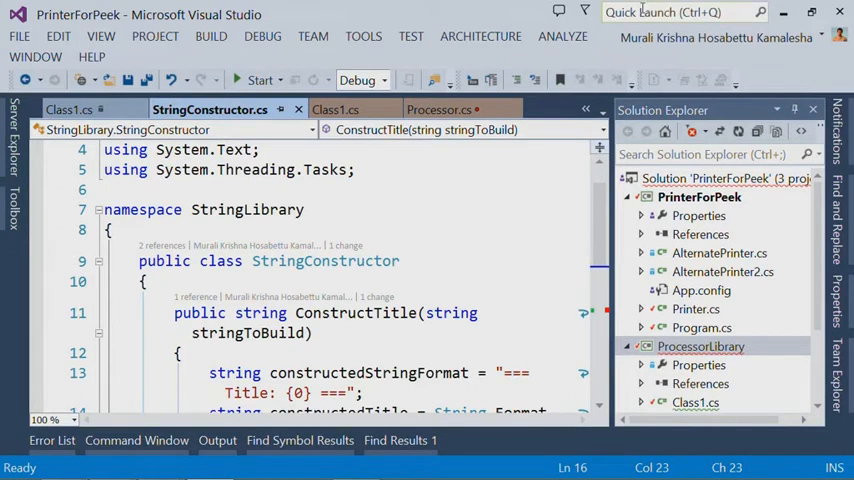
# Find presenter mode via Quick Launch 'Pres' and adjust its environment font size setting
pyautogui.write('P')
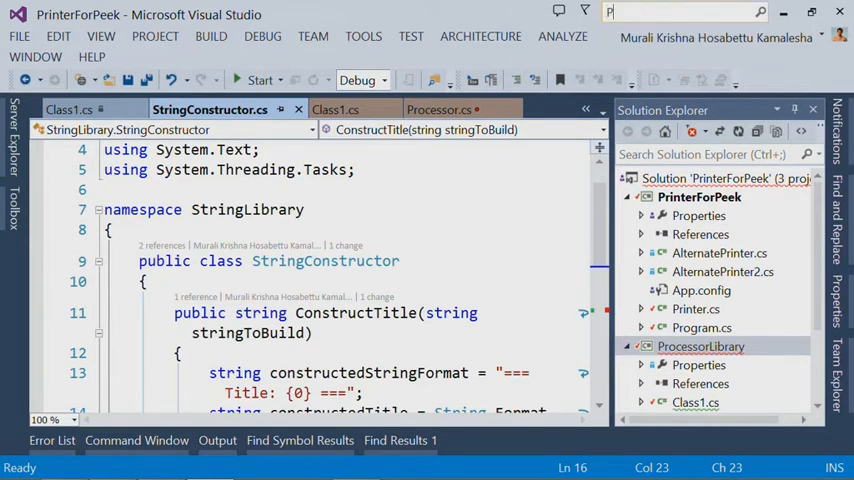
pyautogui.write('res')
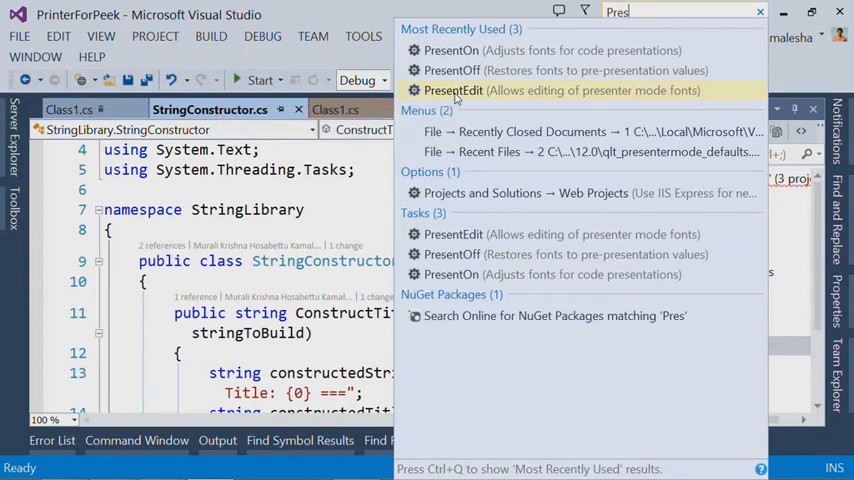
pyautogui.moveTo(482, 92)
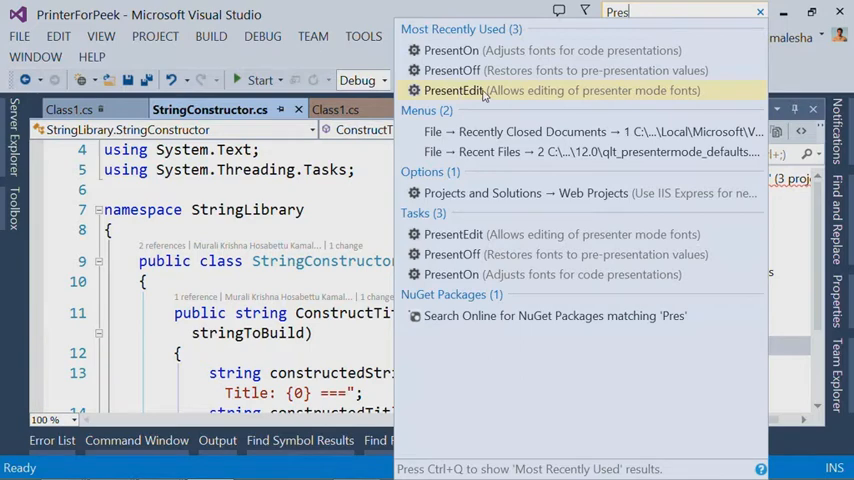
pyautogui.click(450, 90)
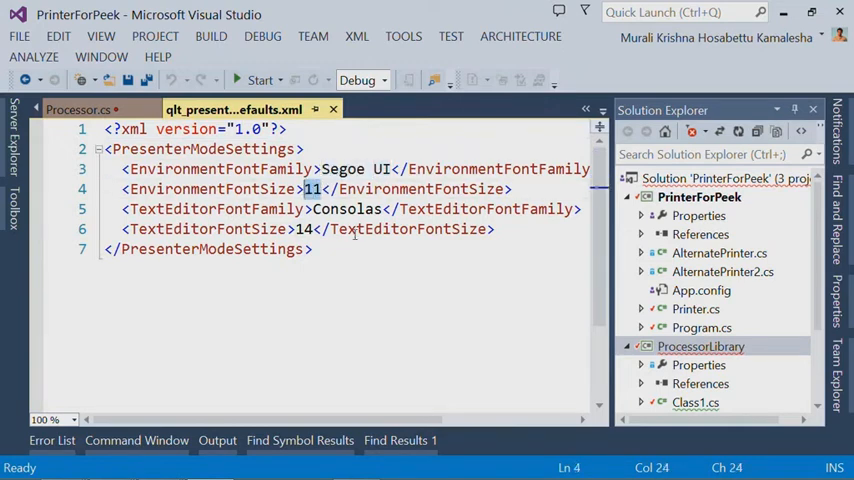
pyautogui.click(392, 296)
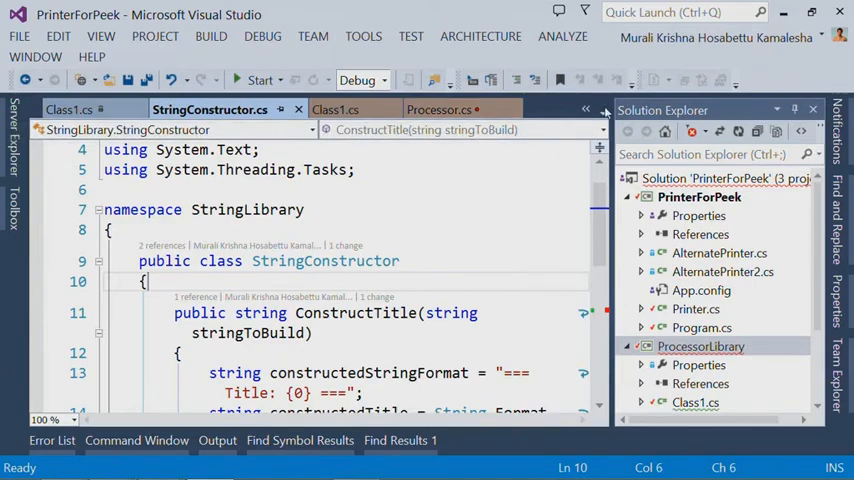
# Review the Custom Document Well tab settings from the open-documents list and accept them
pyautogui.click(604, 110)
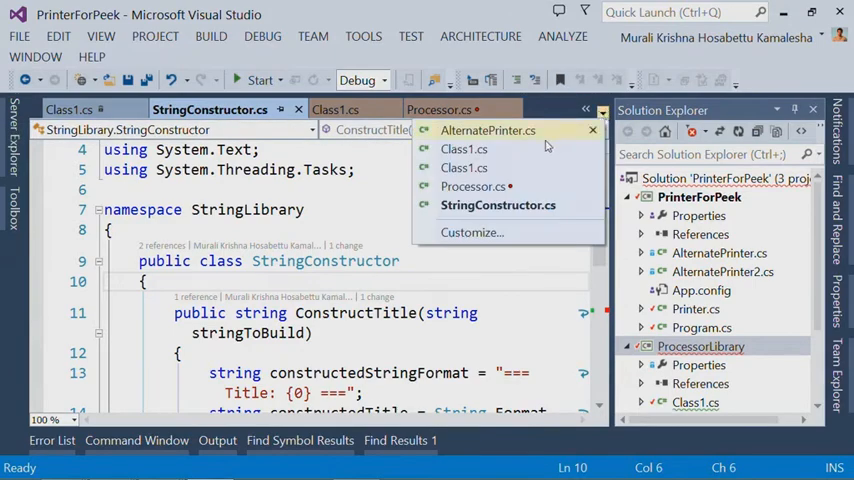
pyautogui.click(496, 204)
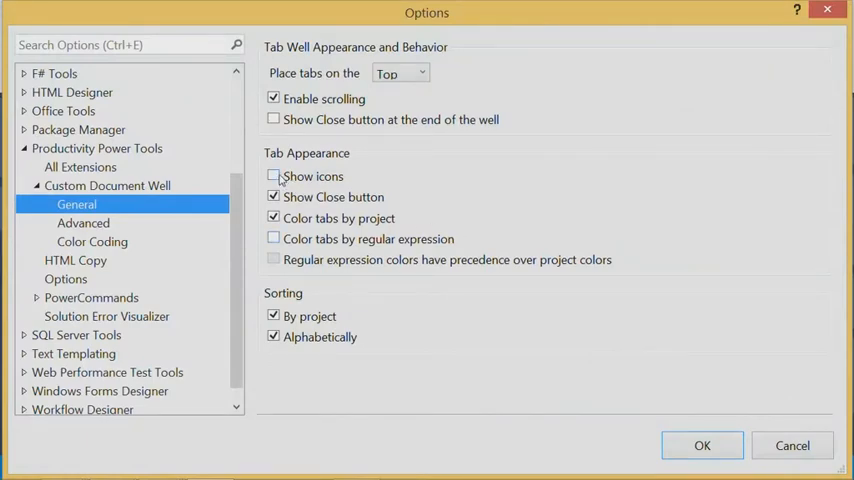
pyautogui.click(272, 176)
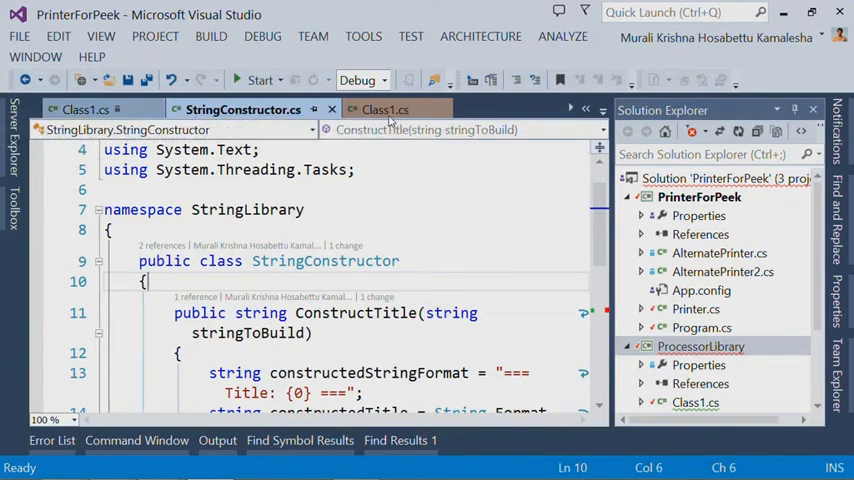
pyautogui.moveTo(172, 118)
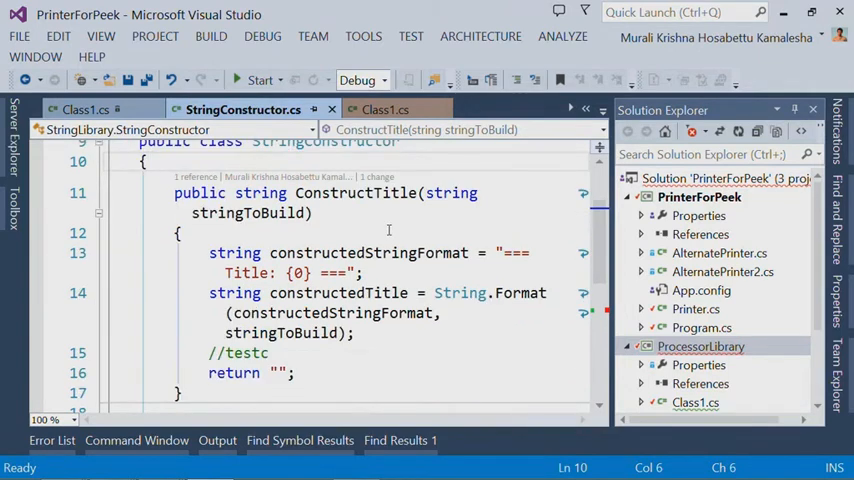
# Scroll down StringConstructor.cs to the ConstructBody method for selection
pyautogui.scroll(-3)
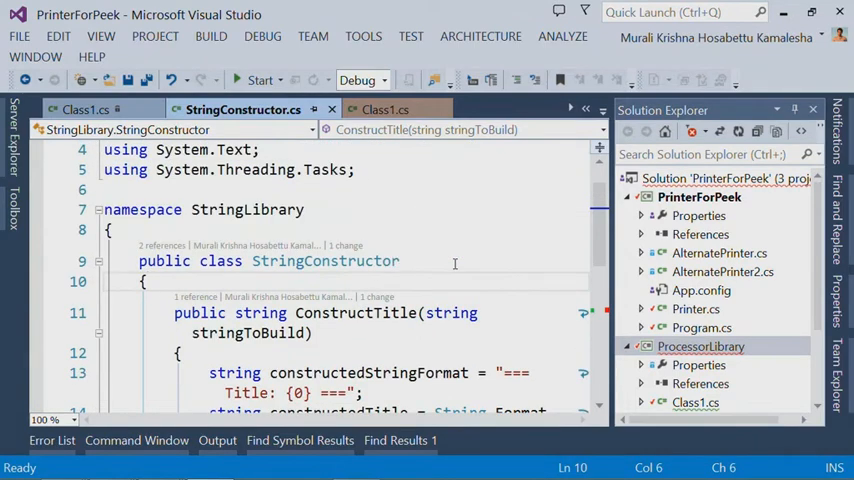
pyautogui.scroll(-3)
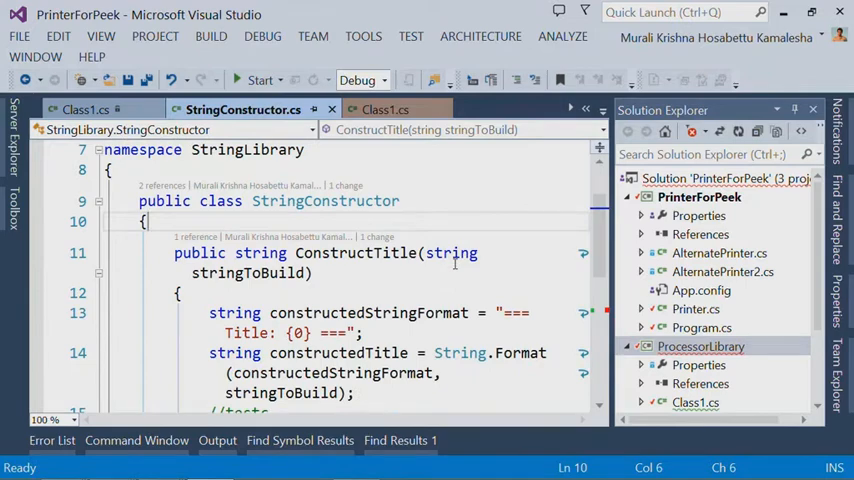
pyautogui.scroll(-3)
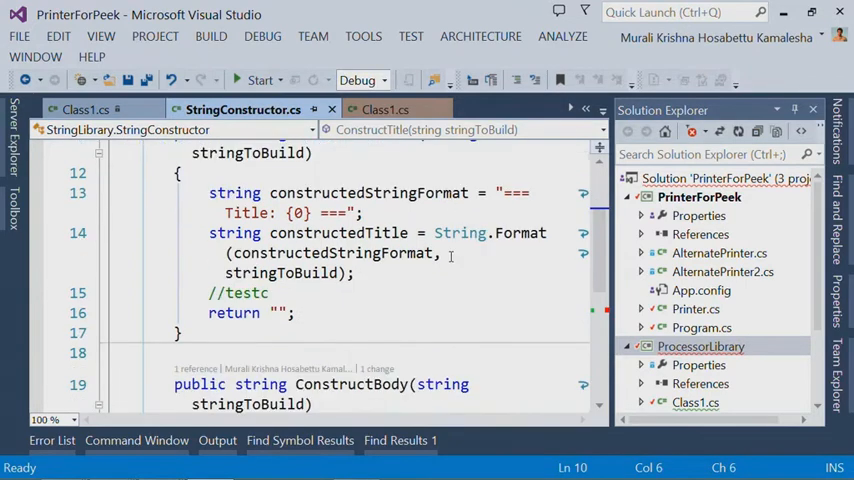
pyautogui.scroll(-3)
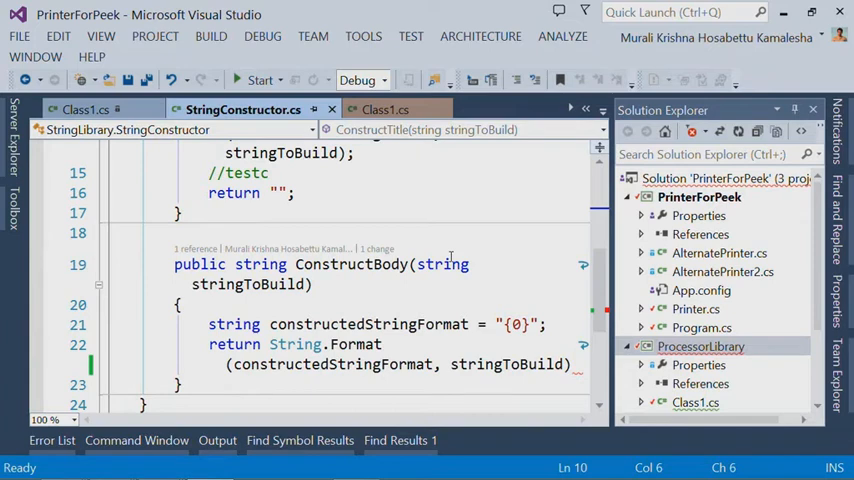
pyautogui.scroll(-3)
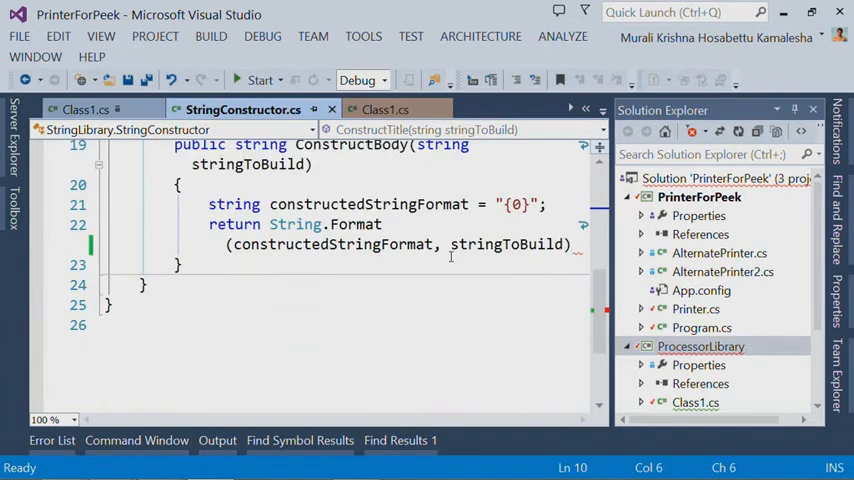
pyautogui.moveTo(328, 244)
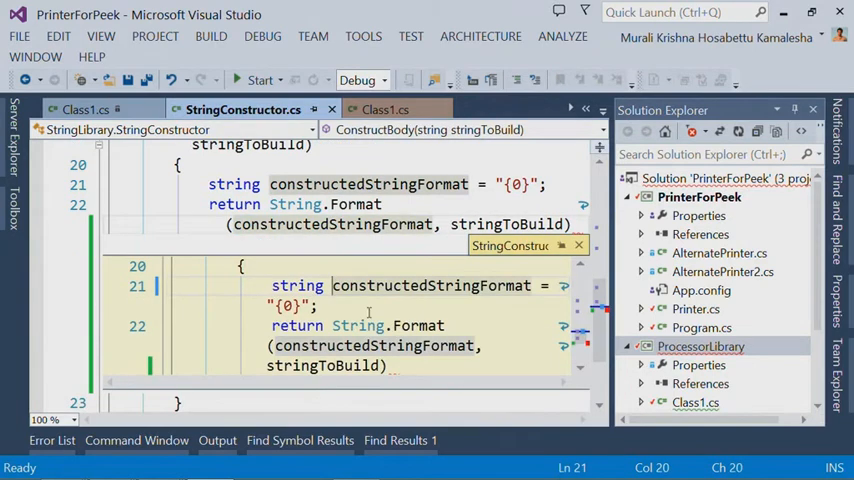
pyautogui.moveTo(436, 360)
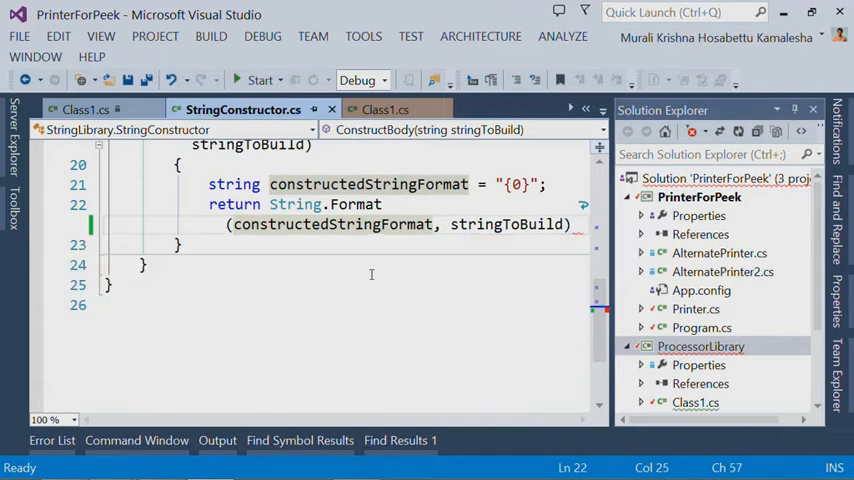
pyautogui.moveTo(496, 206)
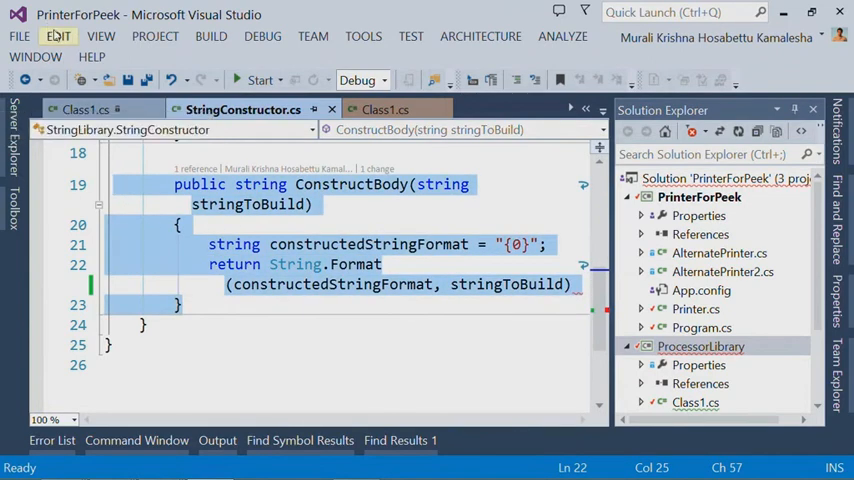
# Copy ConstructBody as HTML markup, paste it into Notepad, then discard it unsaved
pyautogui.click(56, 36)
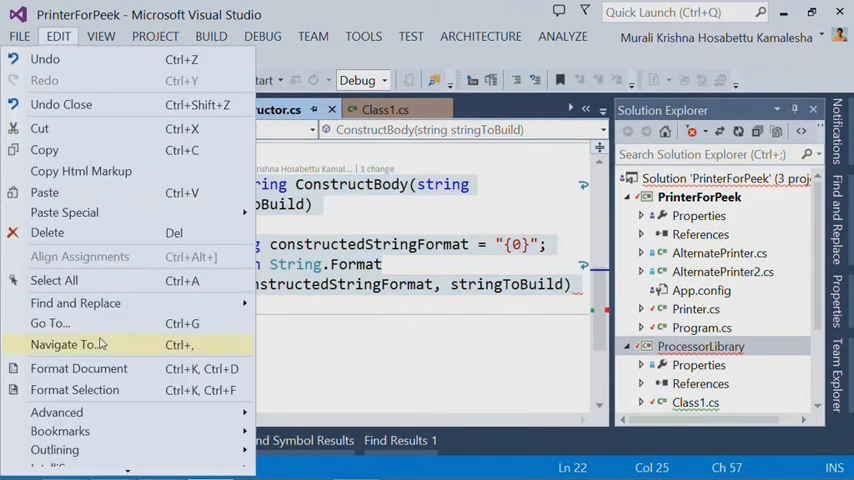
pyautogui.moveTo(80, 172)
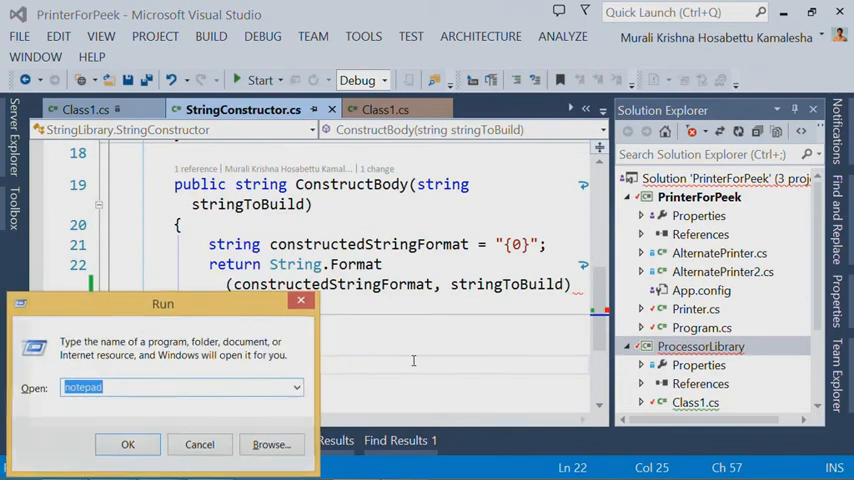
pyautogui.click(128, 444)
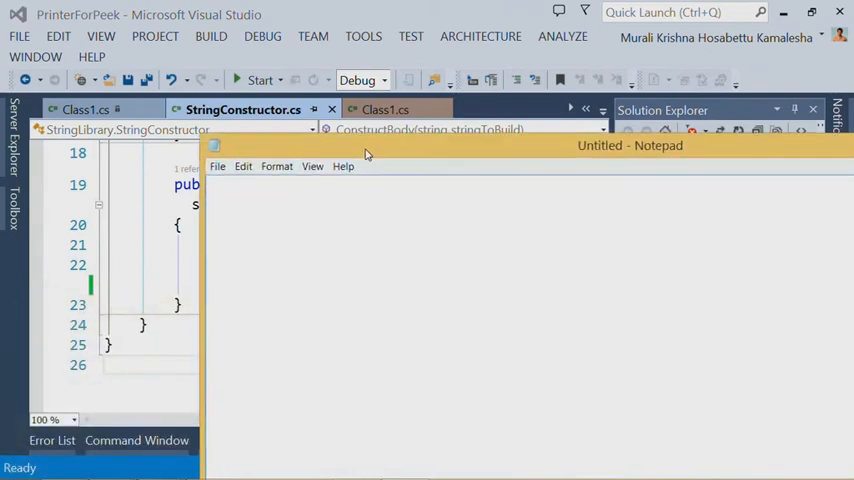
pyautogui.press('ctrl+v')
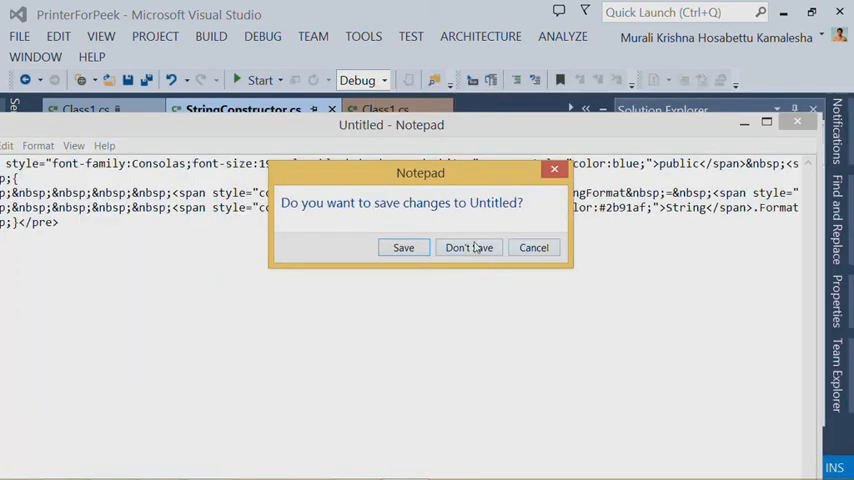
pyautogui.click(468, 246)
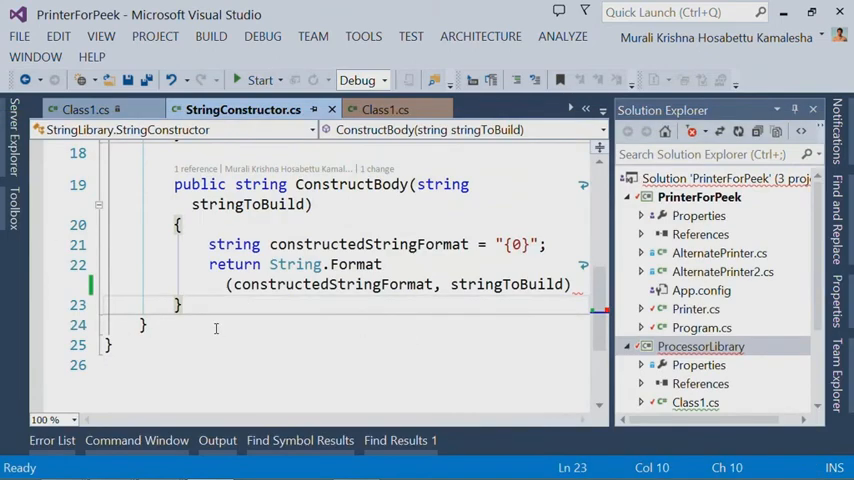
# Close Processor.cs without saving its changes and switch to the Class1.cs document
pyautogui.click(110, 344)
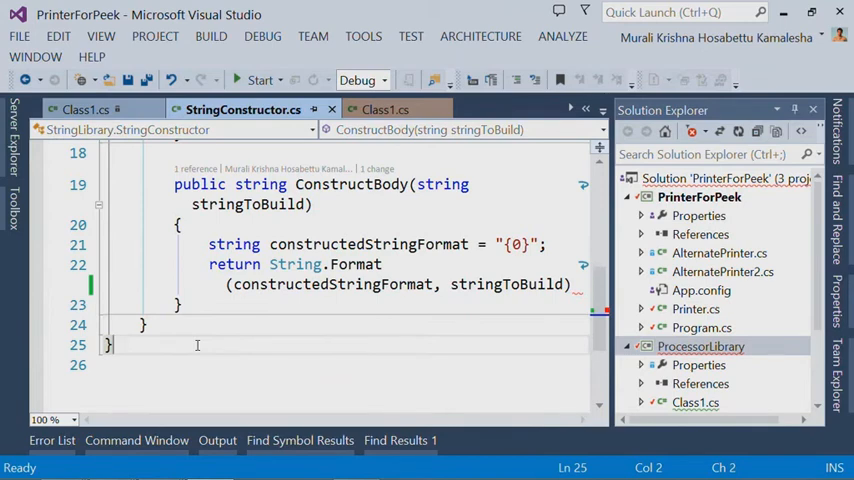
pyautogui.moveTo(440, 108)
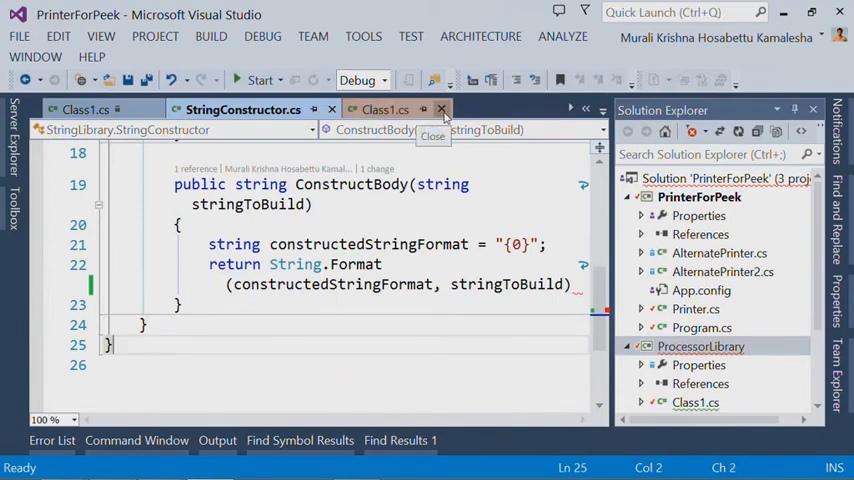
pyautogui.click(440, 108)
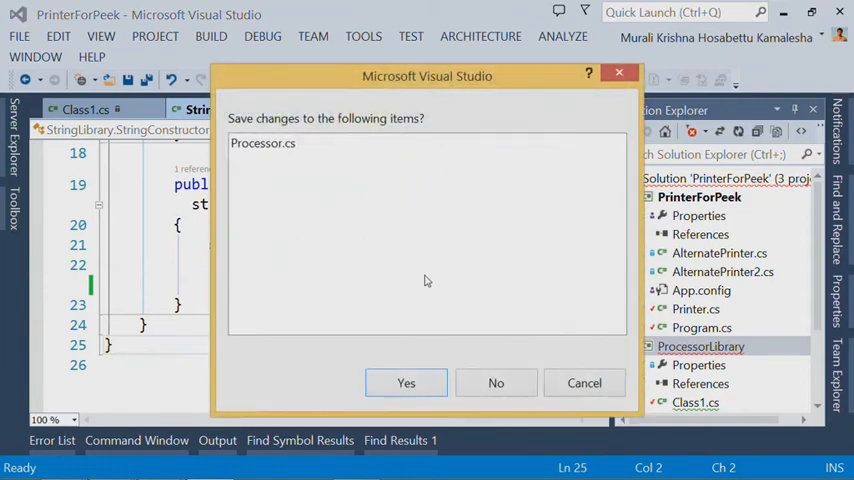
pyautogui.click(404, 382)
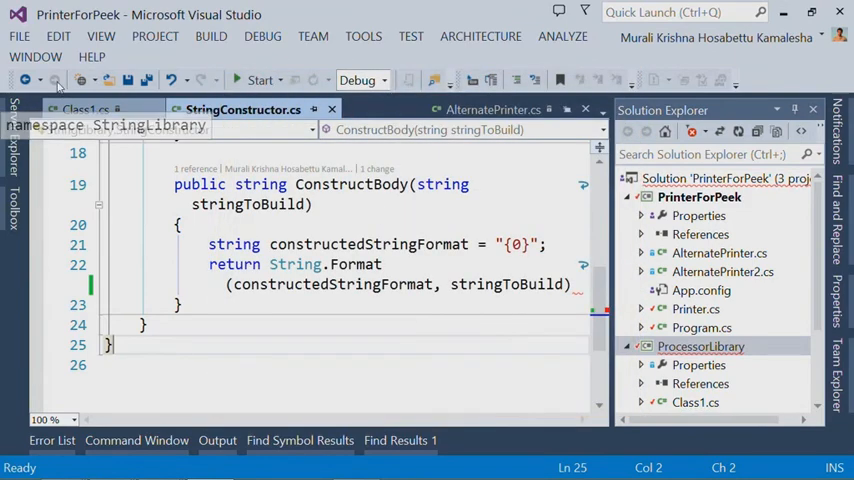
pyautogui.click(18, 36)
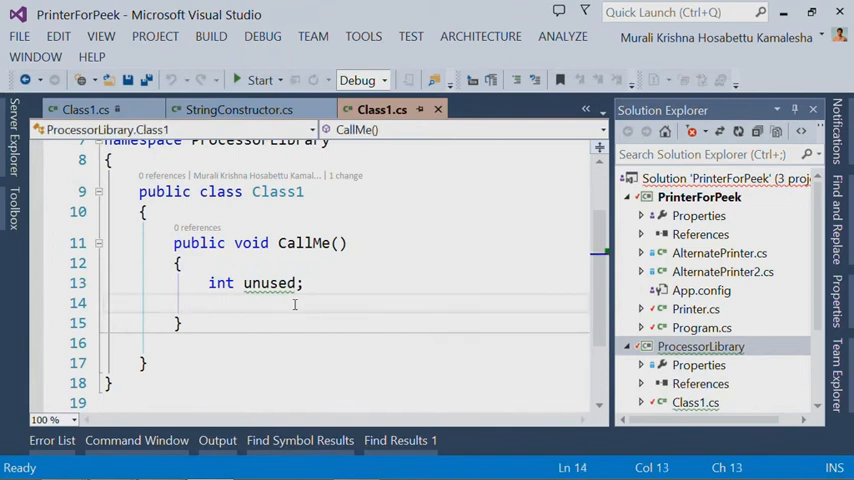
pyautogui.moveTo(324, 312)
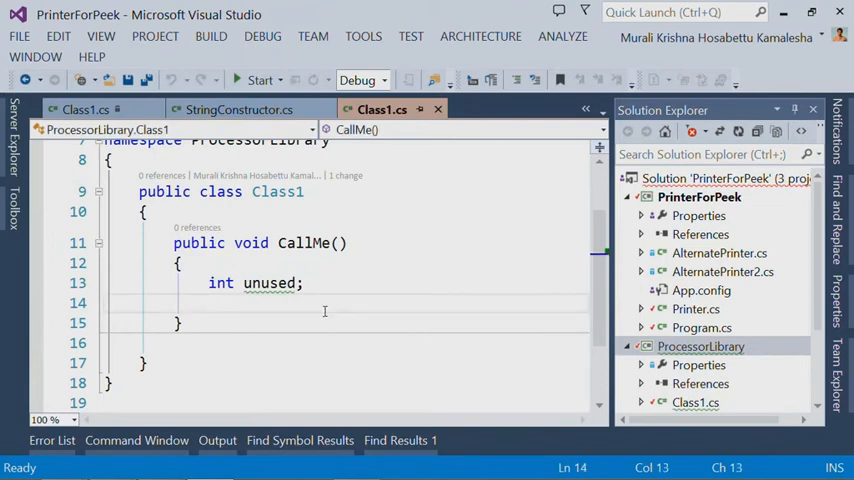
pyautogui.moveTo(370, 272)
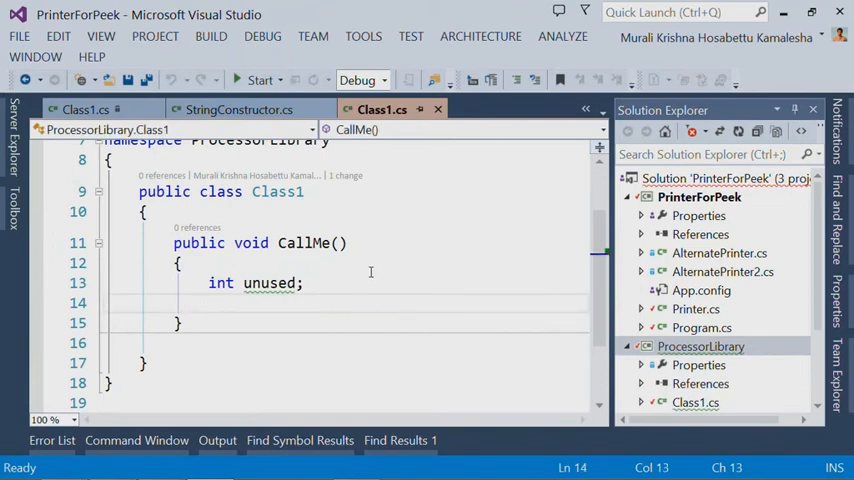
pyautogui.moveTo(256, 108)
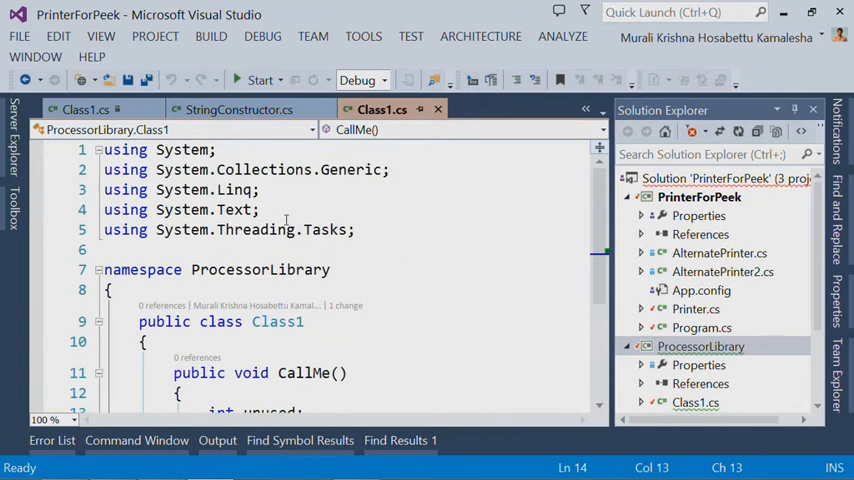
pyautogui.moveTo(184, 148)
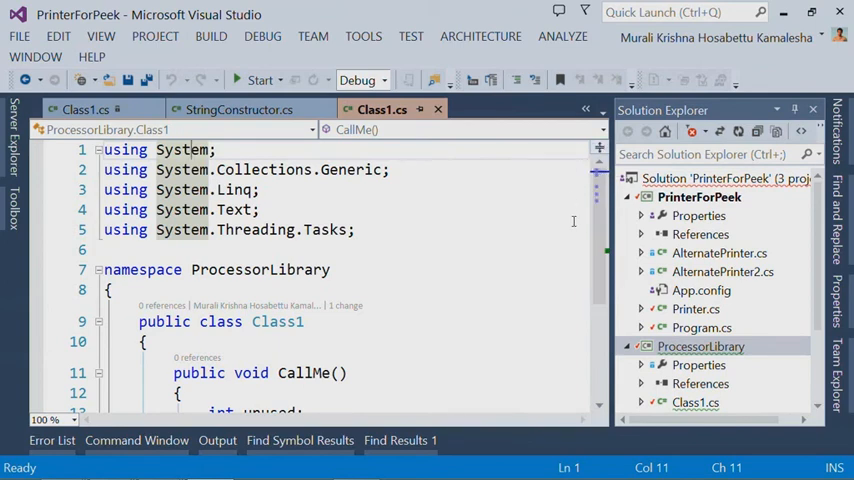
# Scroll Class1.cs to see Match Margin highlight the occurrences of System
pyautogui.scroll(-3)
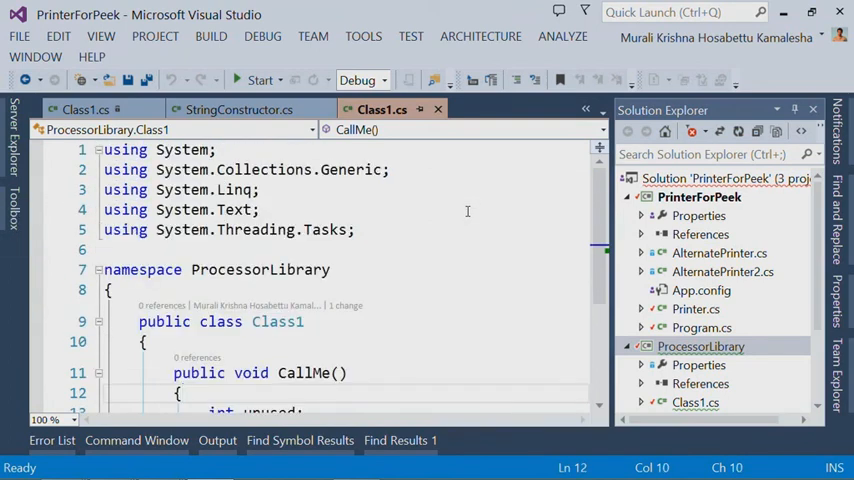
pyautogui.scroll(-3)
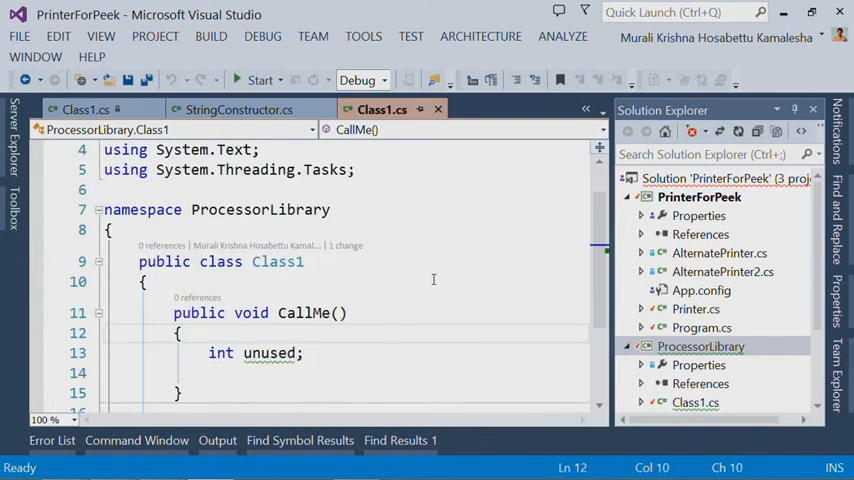